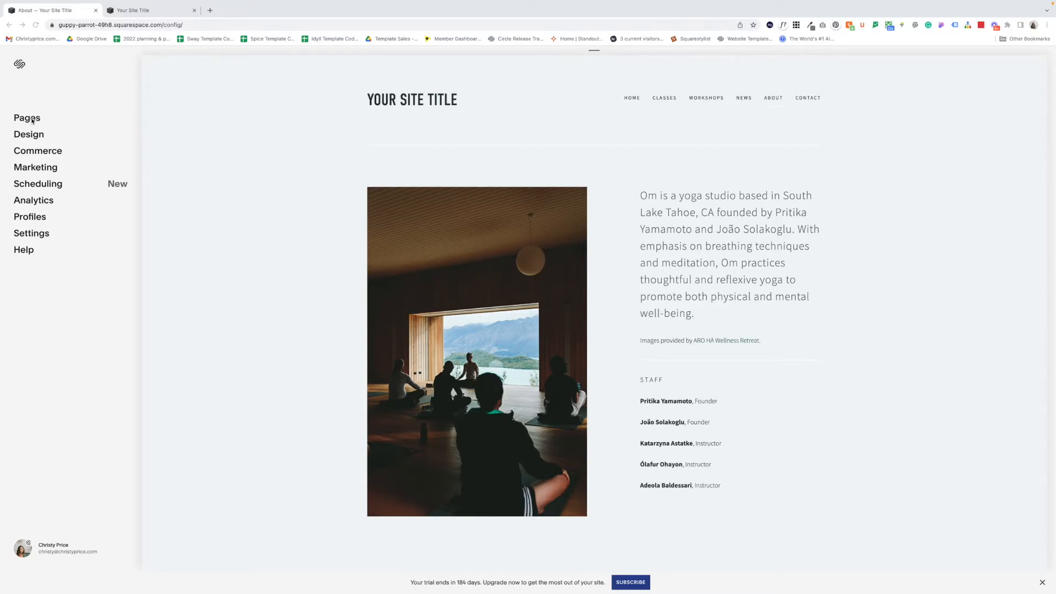
Step: Check the Help panel version on the yoga site (7.0), then switch to the coral 7.1 site
left_click(146, 10)
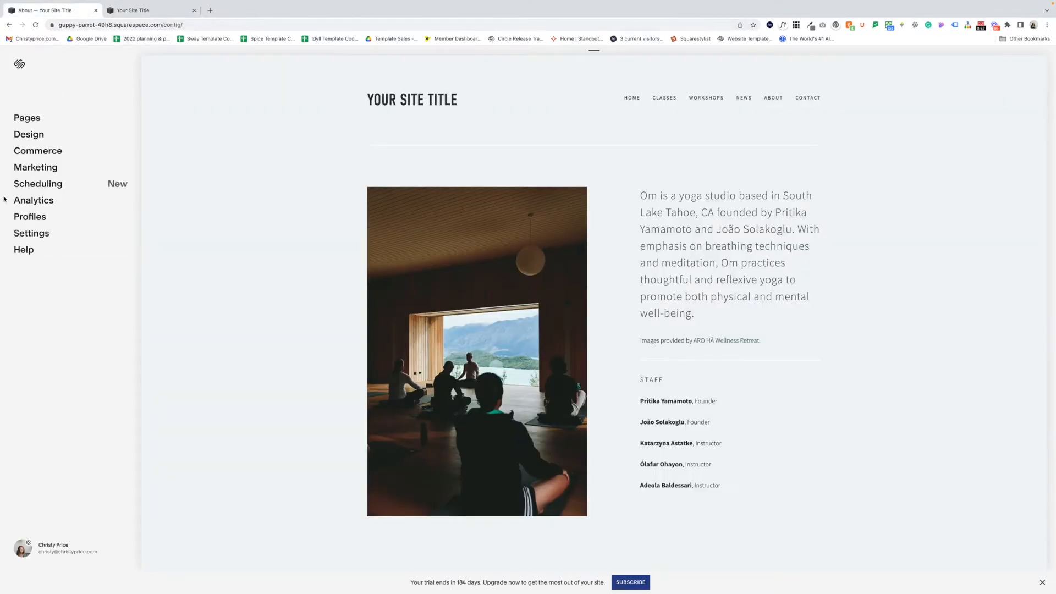
left_click(23, 250)
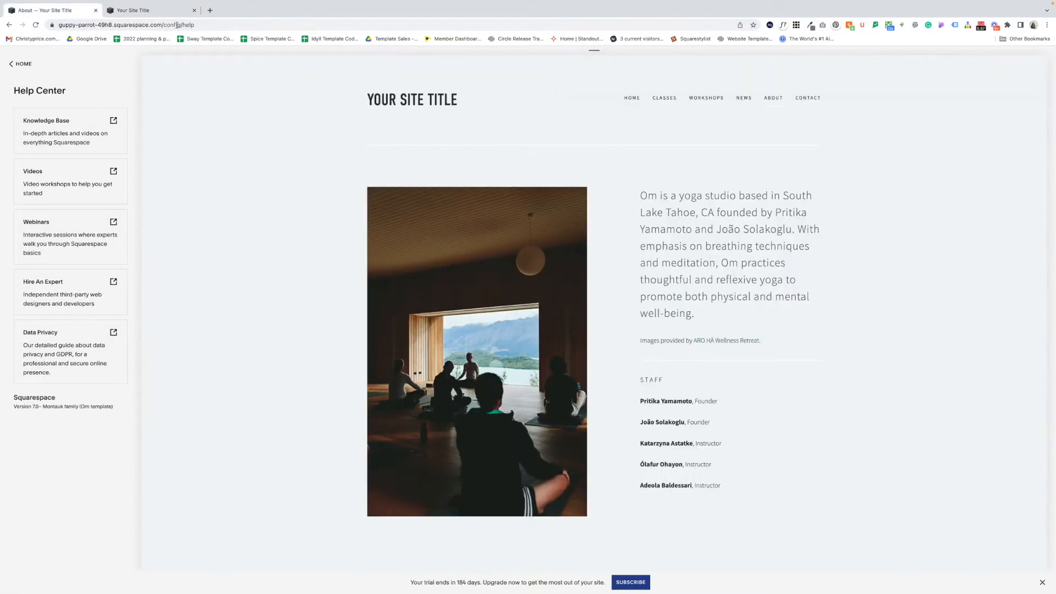
left_click(147, 10)
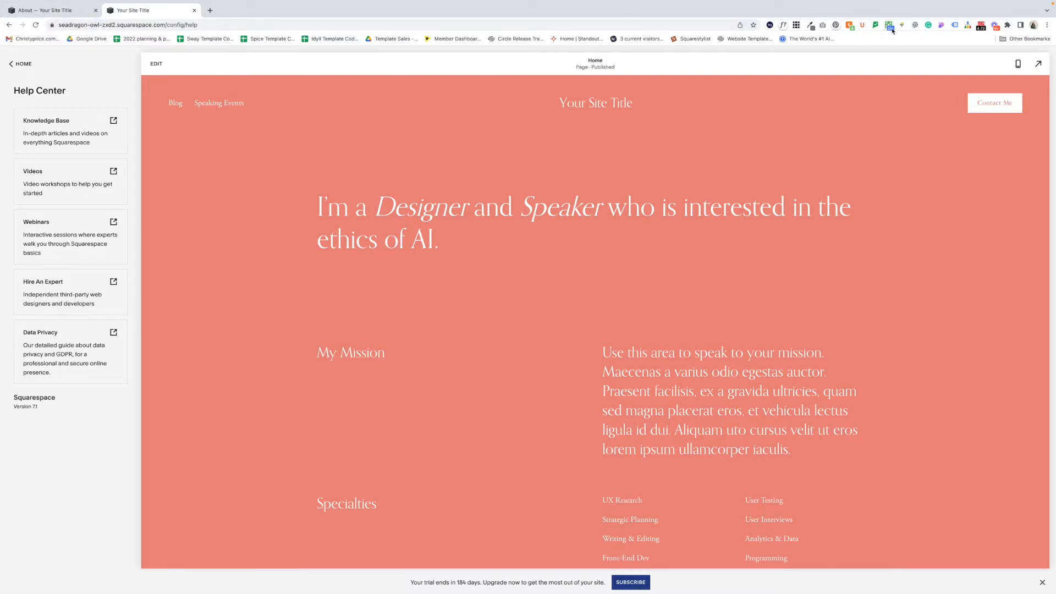
mouse_move(890, 26)
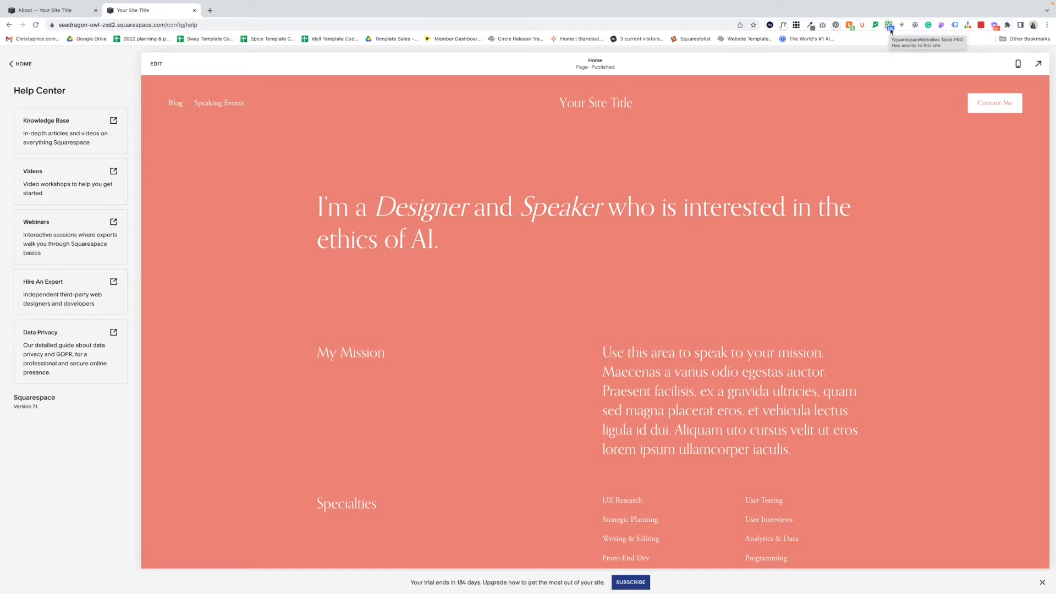
Step: Enable the Websites Tools extension and its UI tweaks, then return to the yoga site's Home menu
left_click(890, 25)
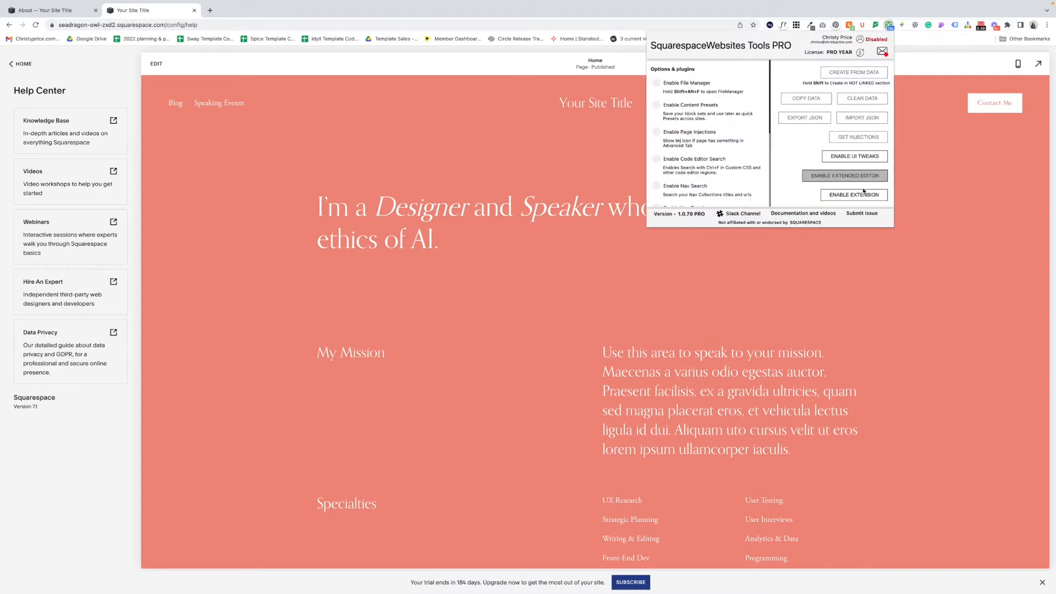
left_click(853, 194)
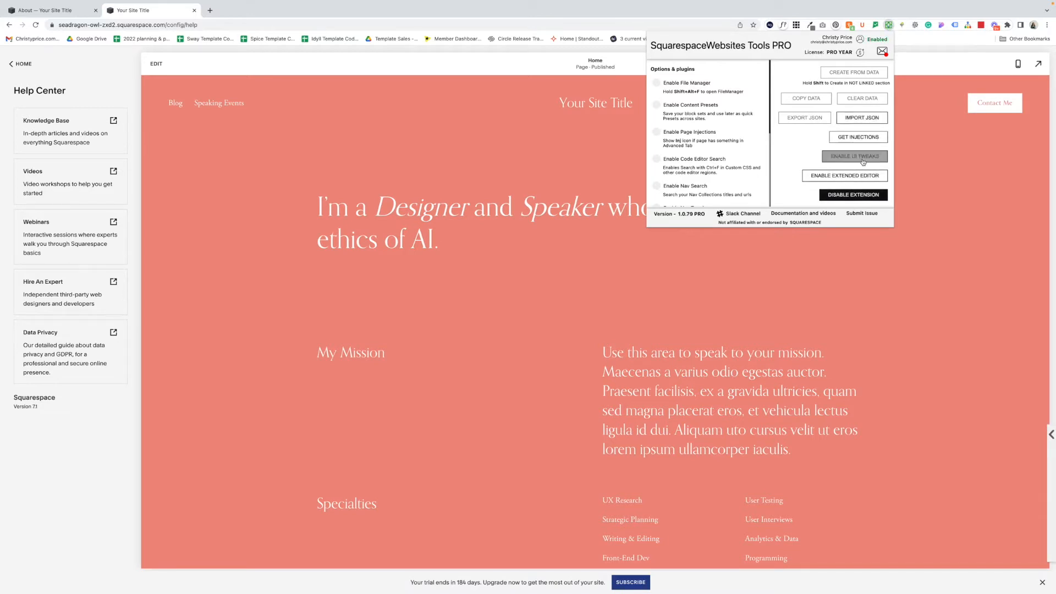
left_click(854, 156)
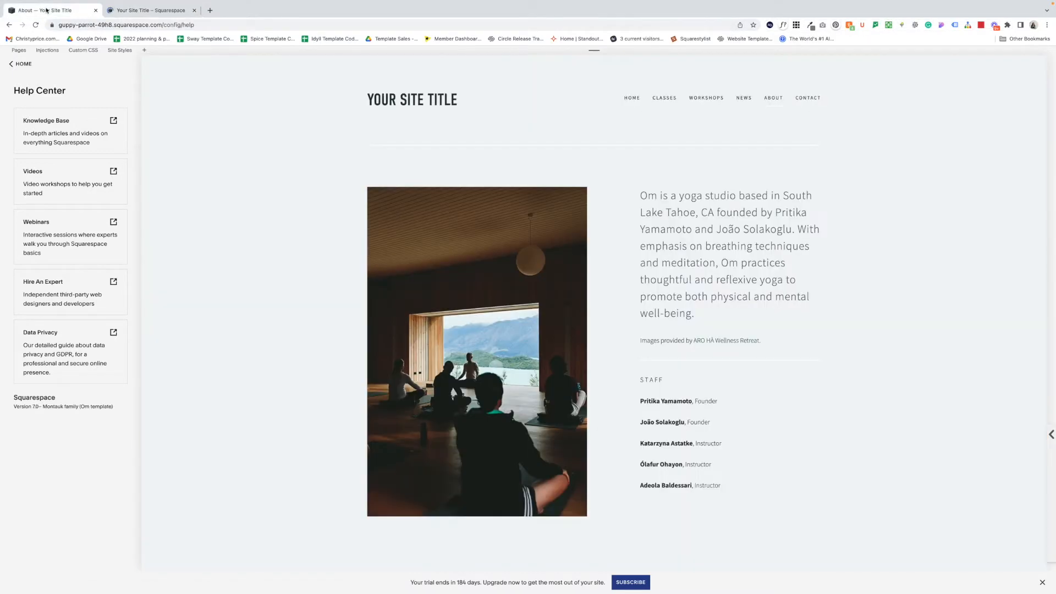
left_click(35, 25)
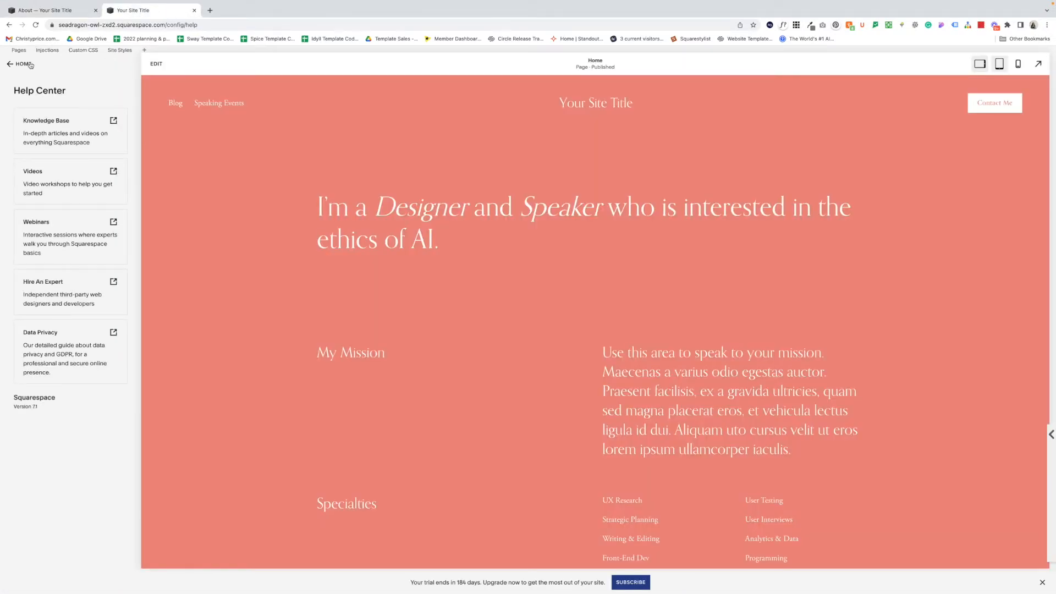
left_click(10, 64)
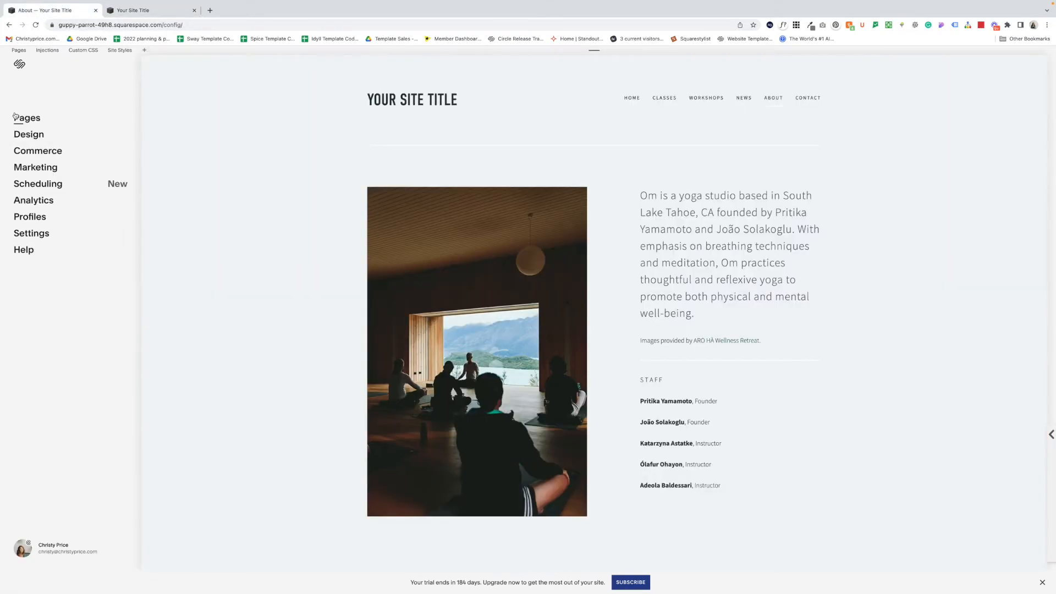
Step: Preview the News collection in Pages and run Get Collection Data on it for the extension
left_click(28, 118)
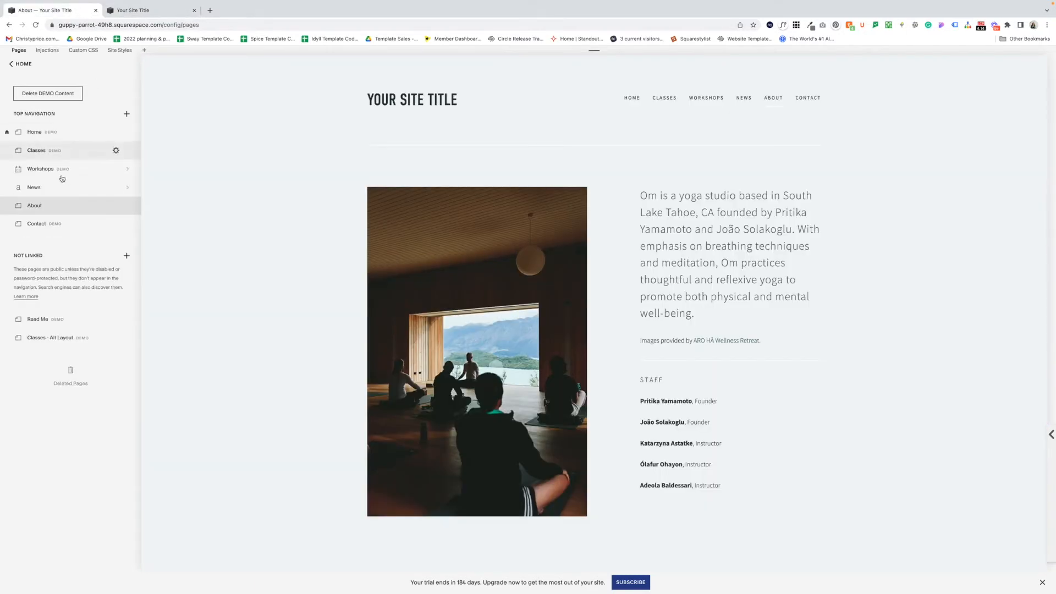
mouse_move(33, 187)
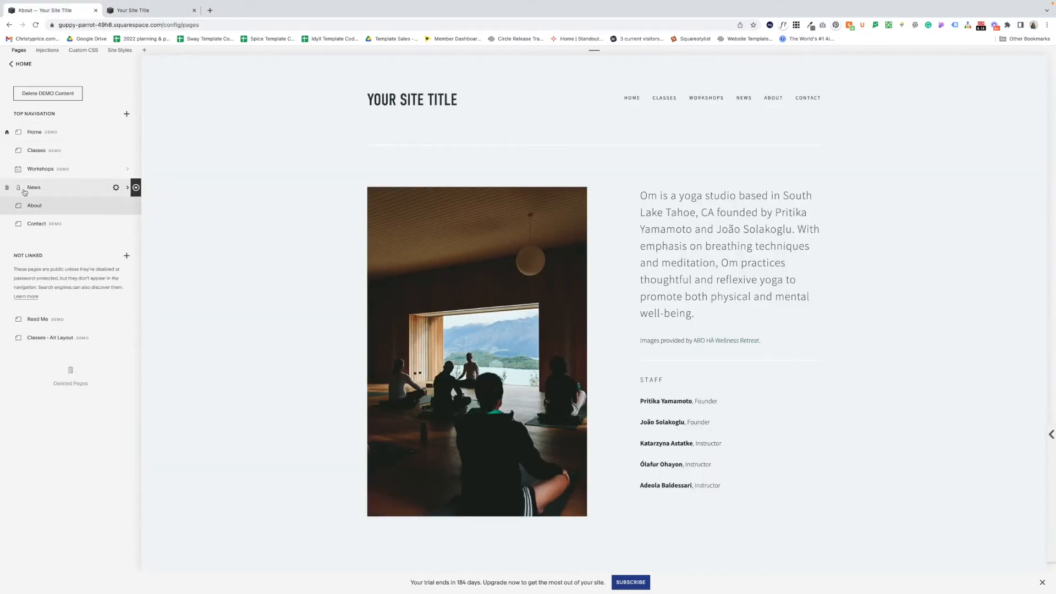
left_click(35, 187)
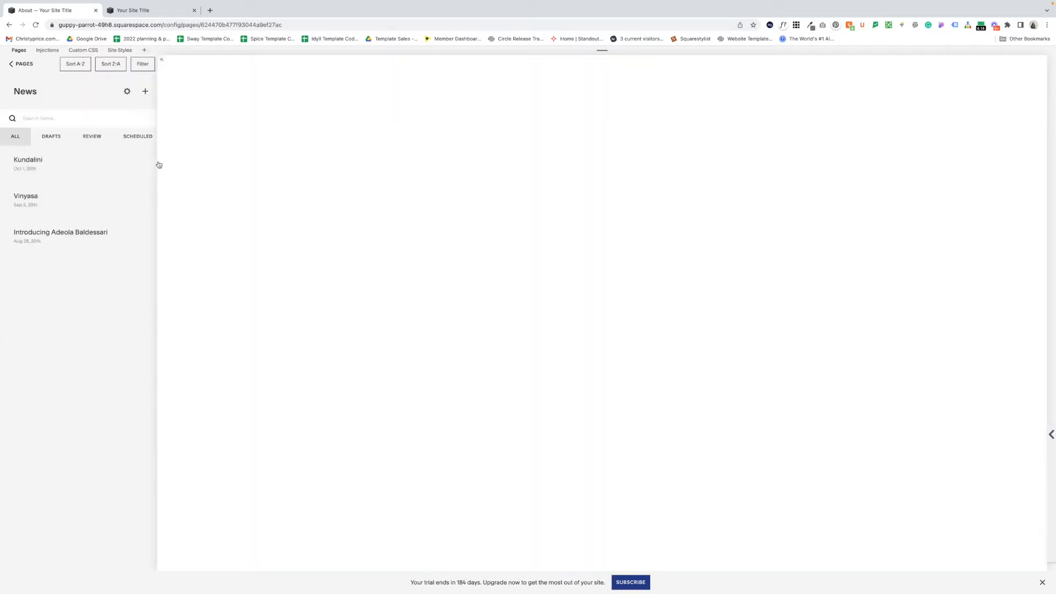
left_click(29, 162)
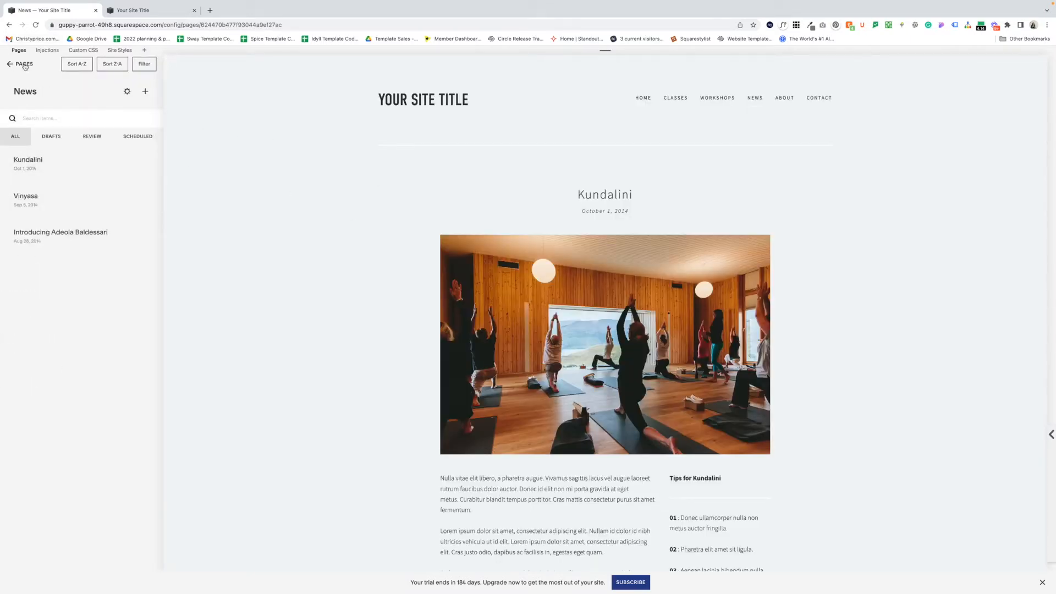
left_click(9, 63)
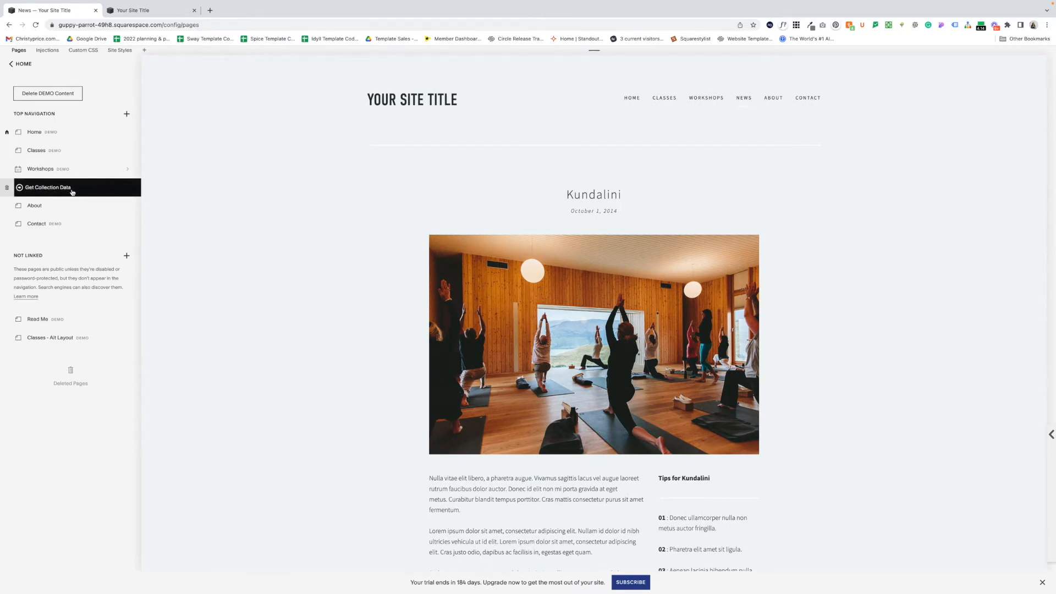
mouse_move(20, 190)
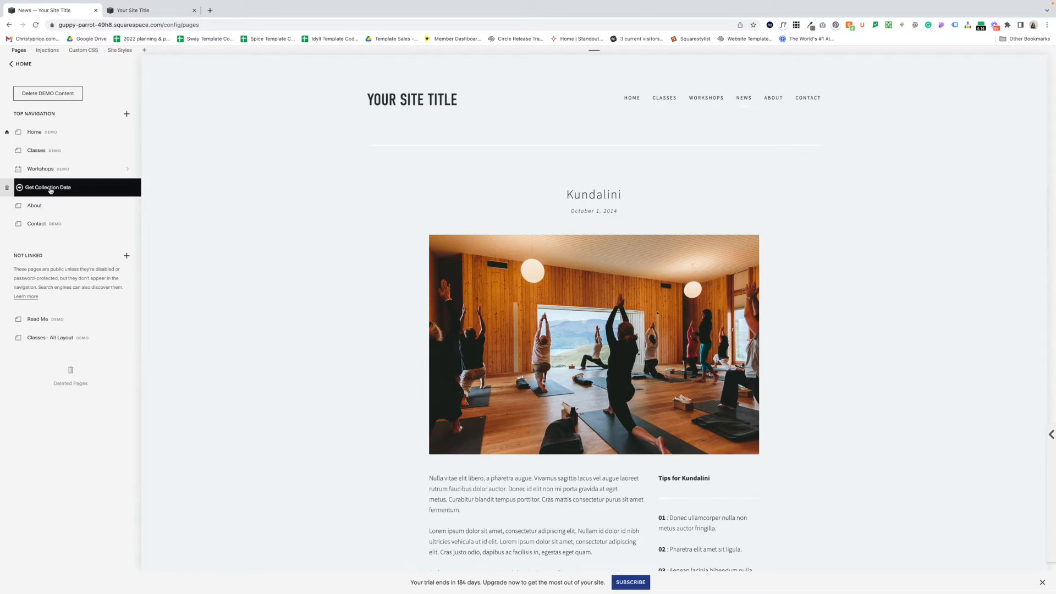
left_click(47, 187)
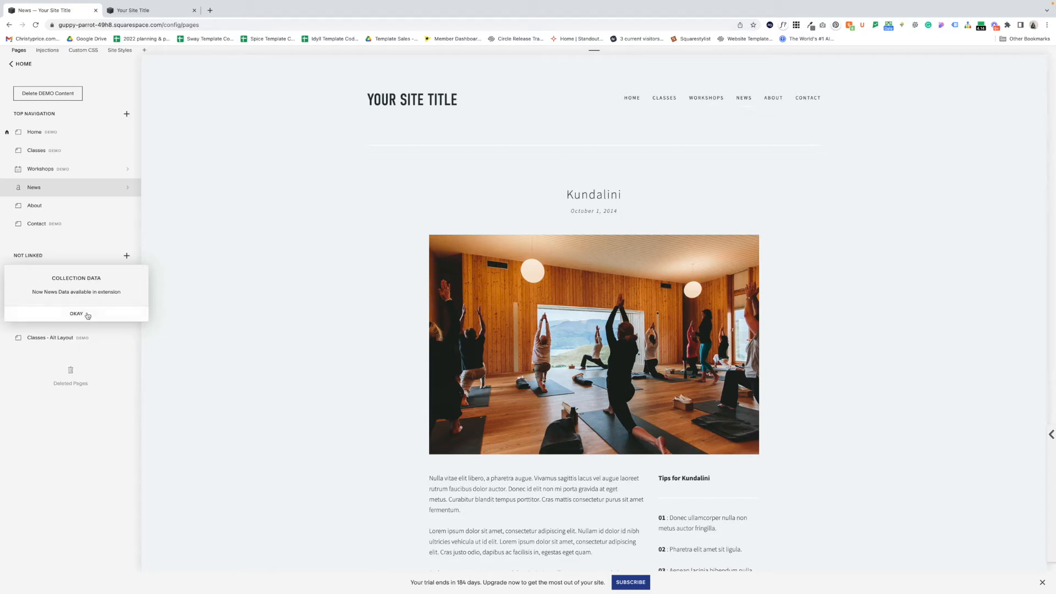
Step: Acknowledge the capture and start Create From Data in the coral site's Websites Tools panel
left_click(77, 314)
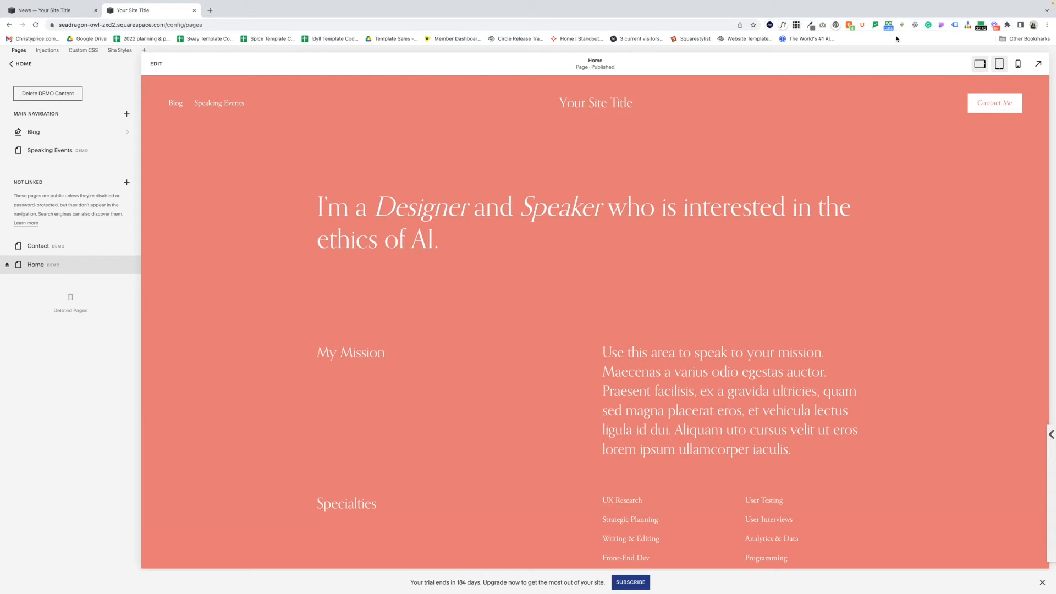
left_click(889, 25)
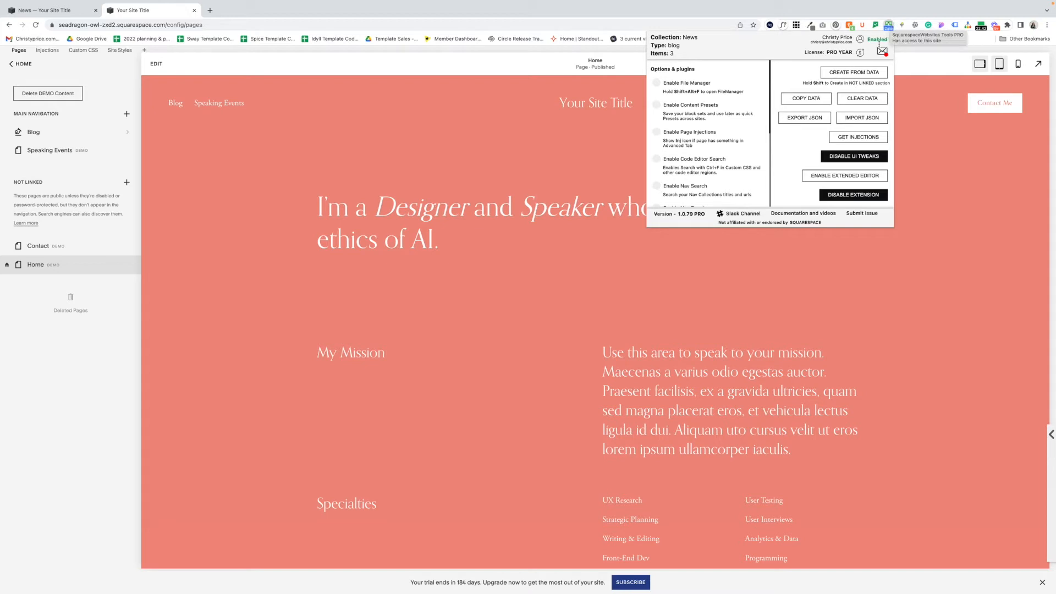
left_click(854, 73)
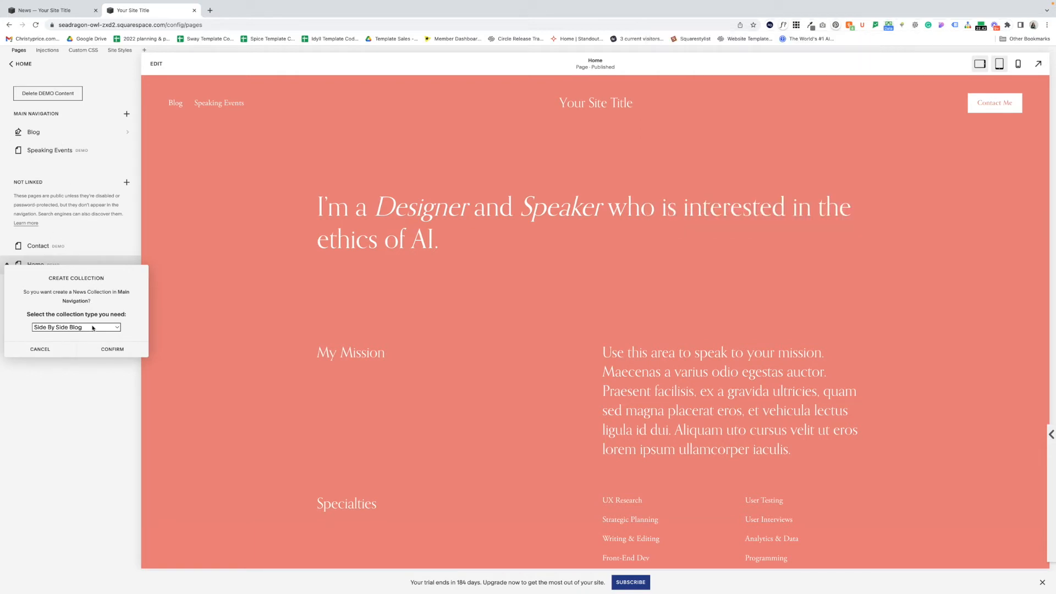
Step: Create the News collection in Main Navigation as a Basic Grid Blog
left_click(76, 328)
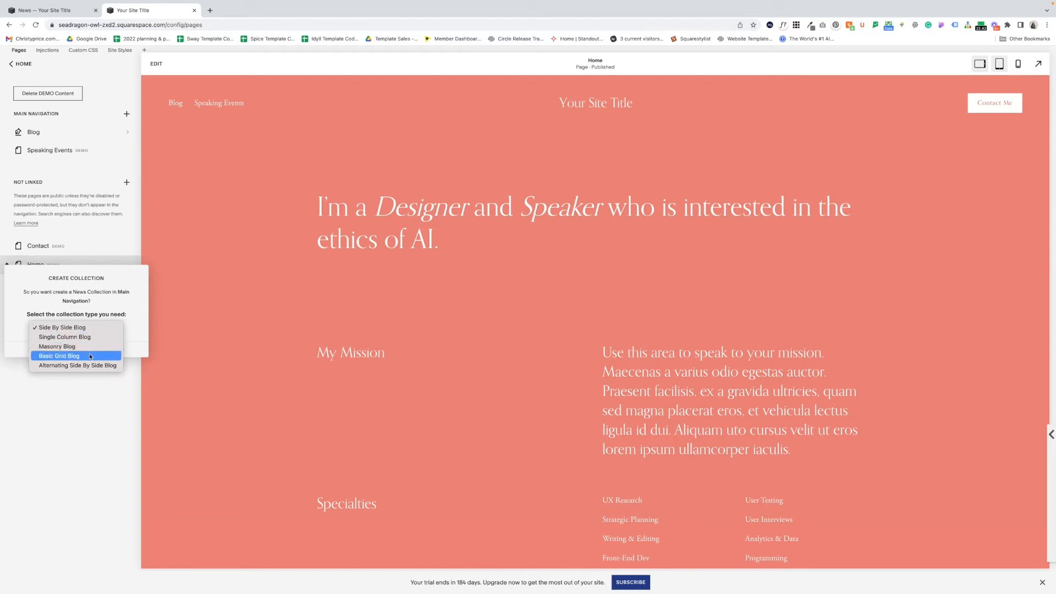
left_click(58, 356)
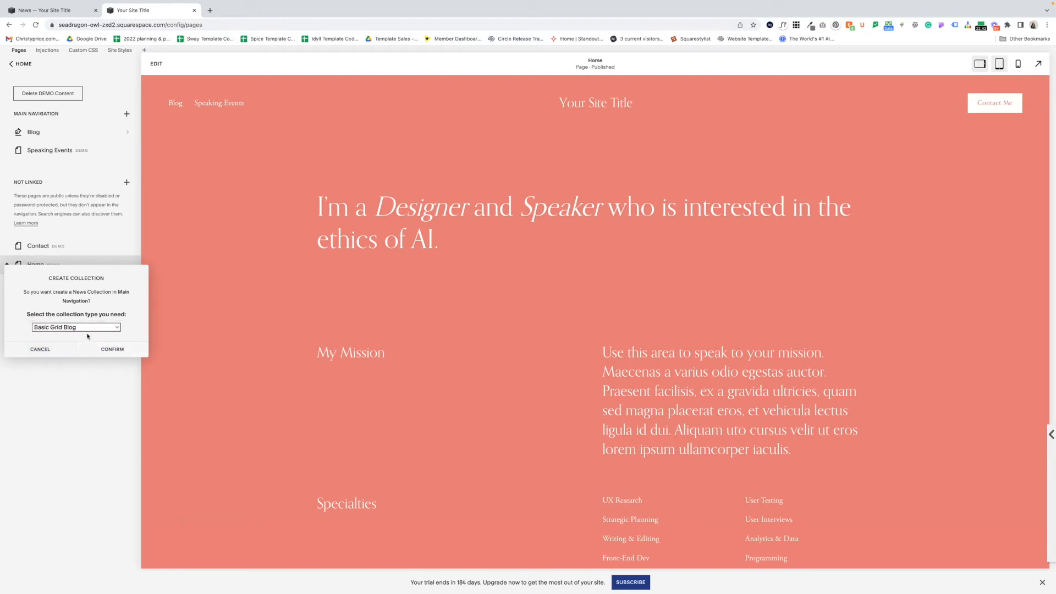
mouse_move(91, 334)
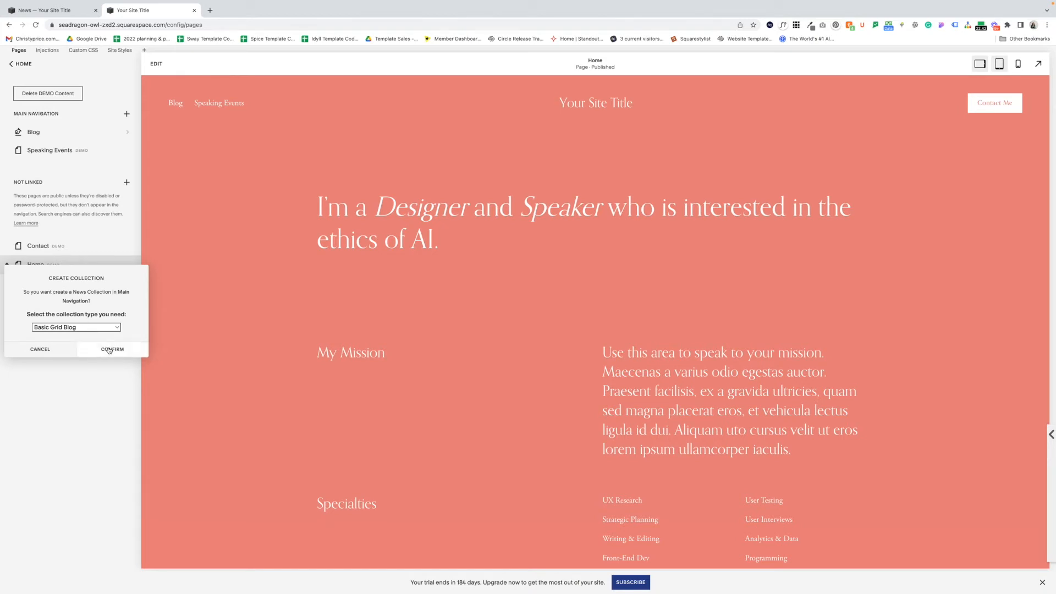
left_click(112, 348)
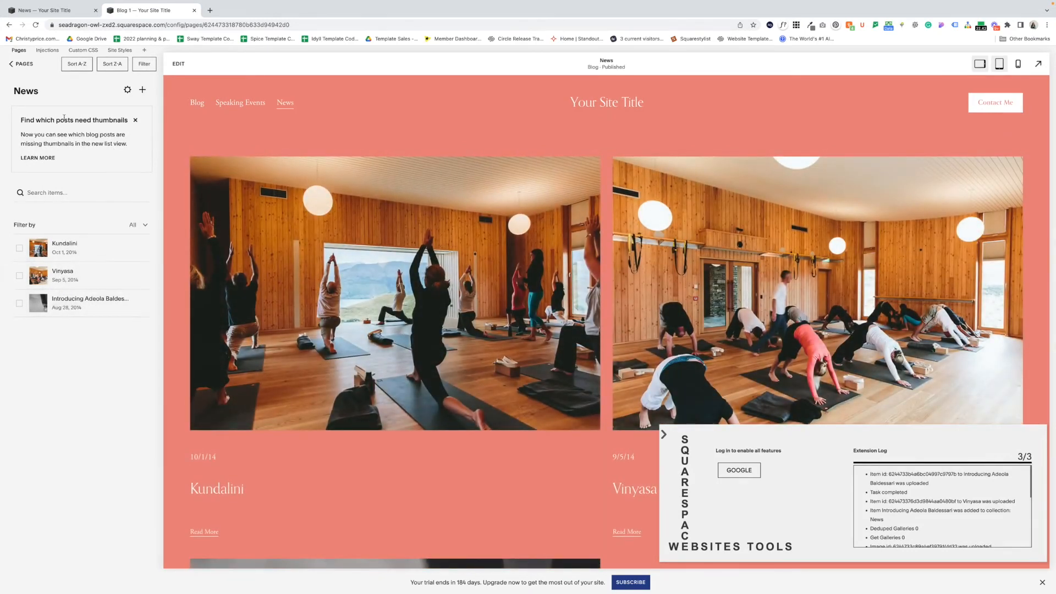
Step: Check the Blog collection, then view the imported Kundalini post in the coral site's News blog
left_click(11, 63)
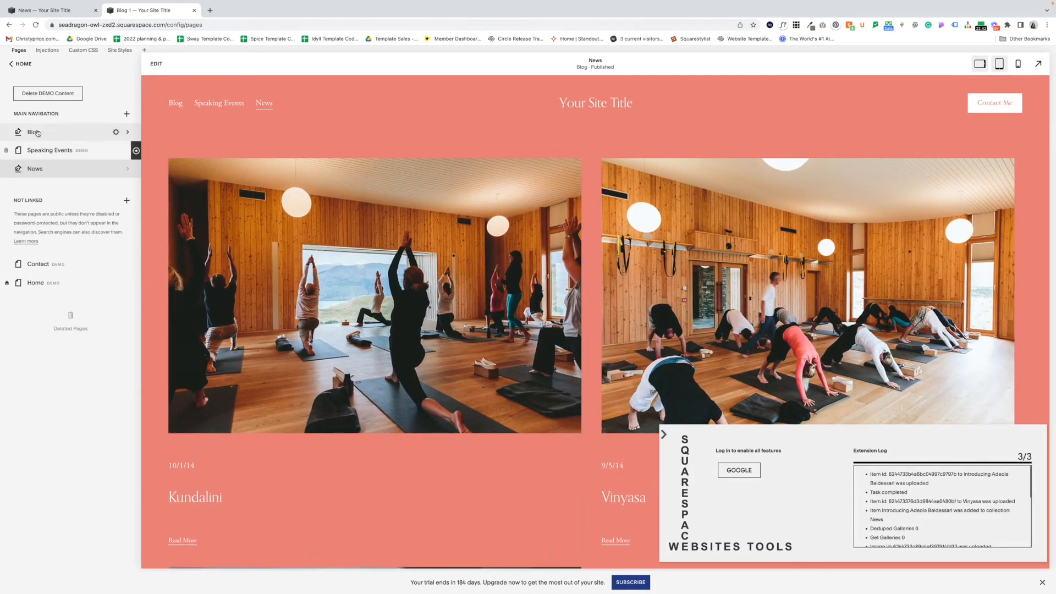
left_click(34, 132)
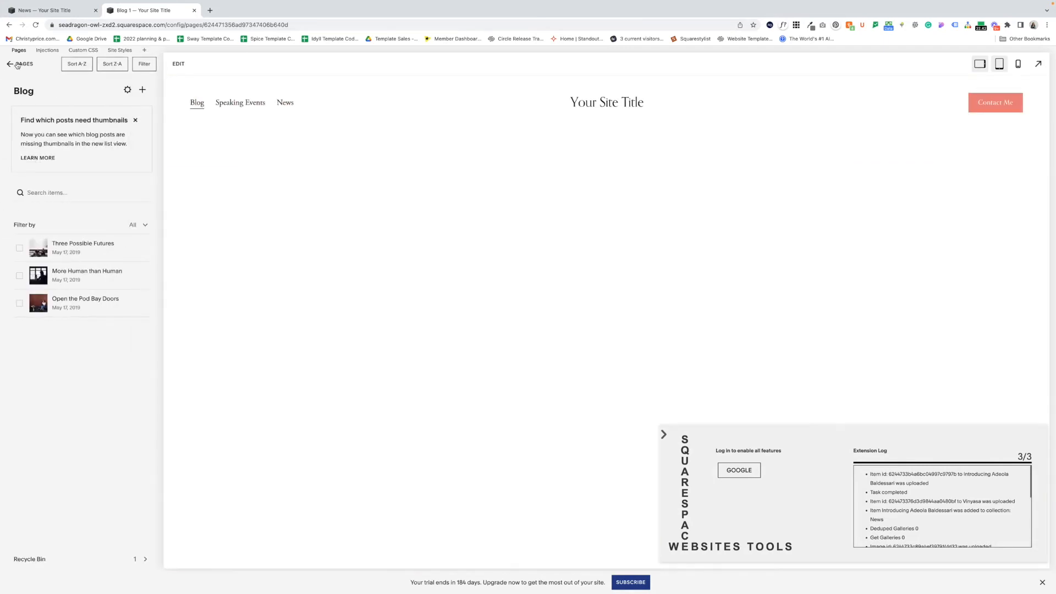
left_click(10, 64)
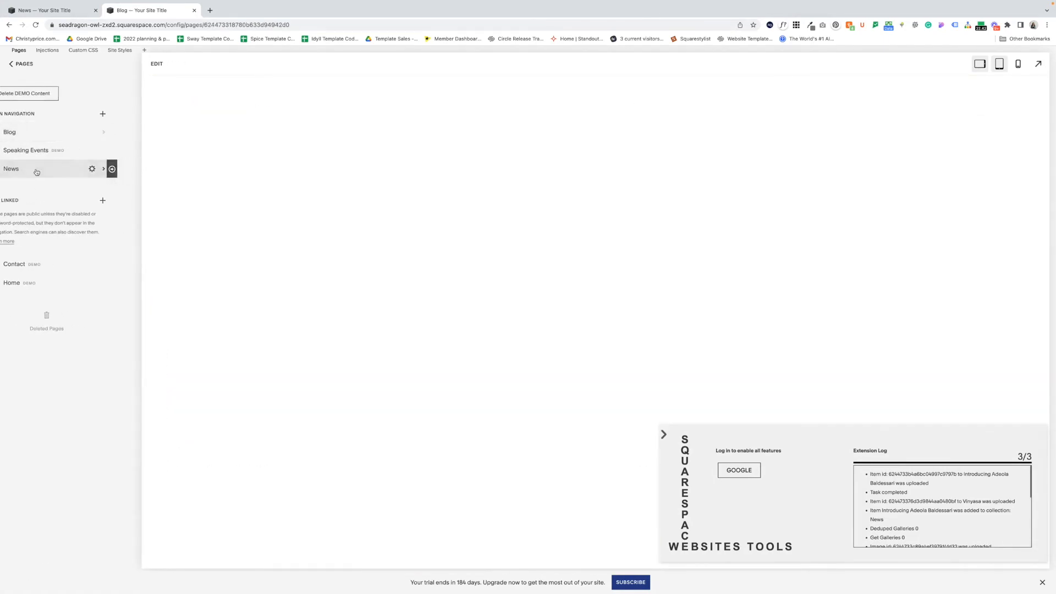
left_click(11, 168)
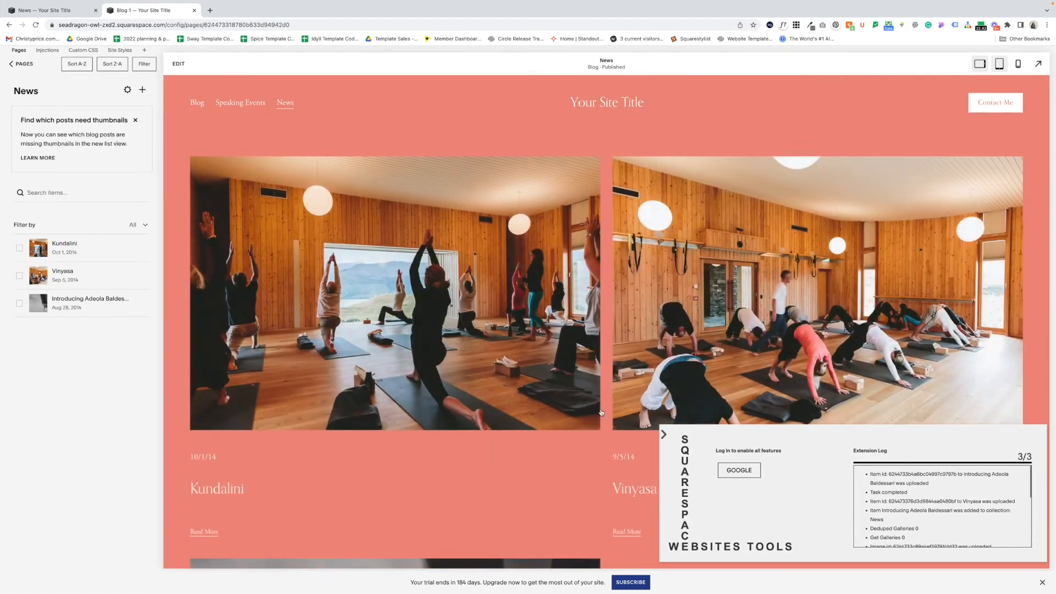
scroll("down", 3)
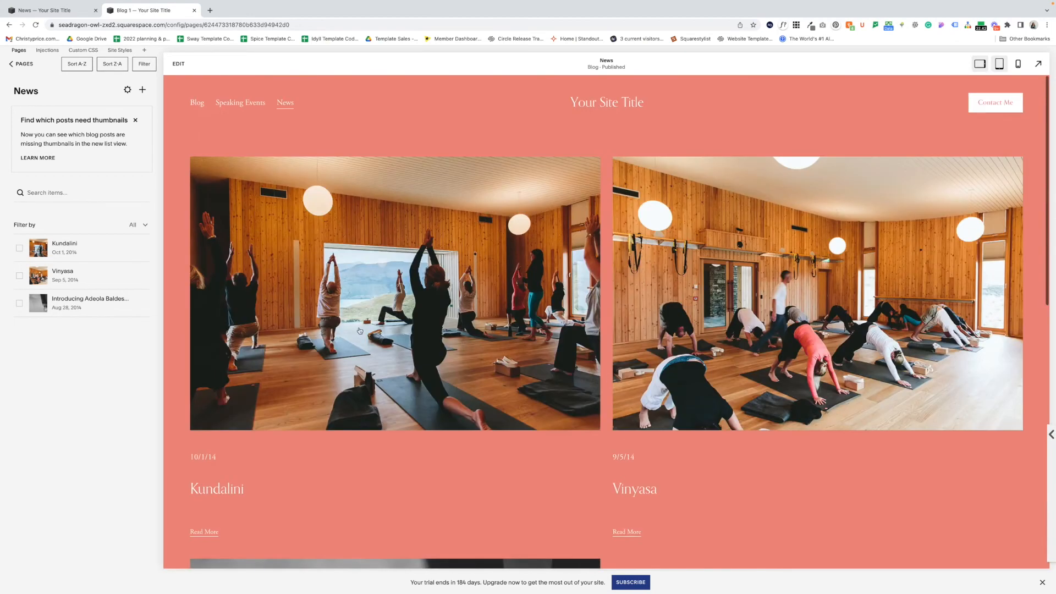
left_click(20, 247)
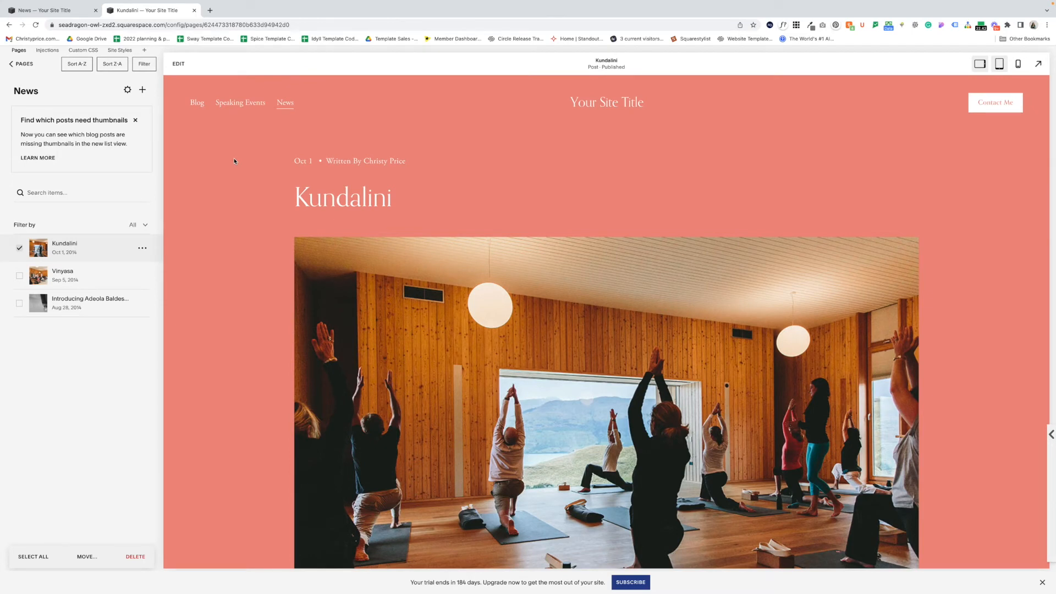
Step: Change the coral site's News blog URL slug to /news-om in its page settings
left_click(10, 64)
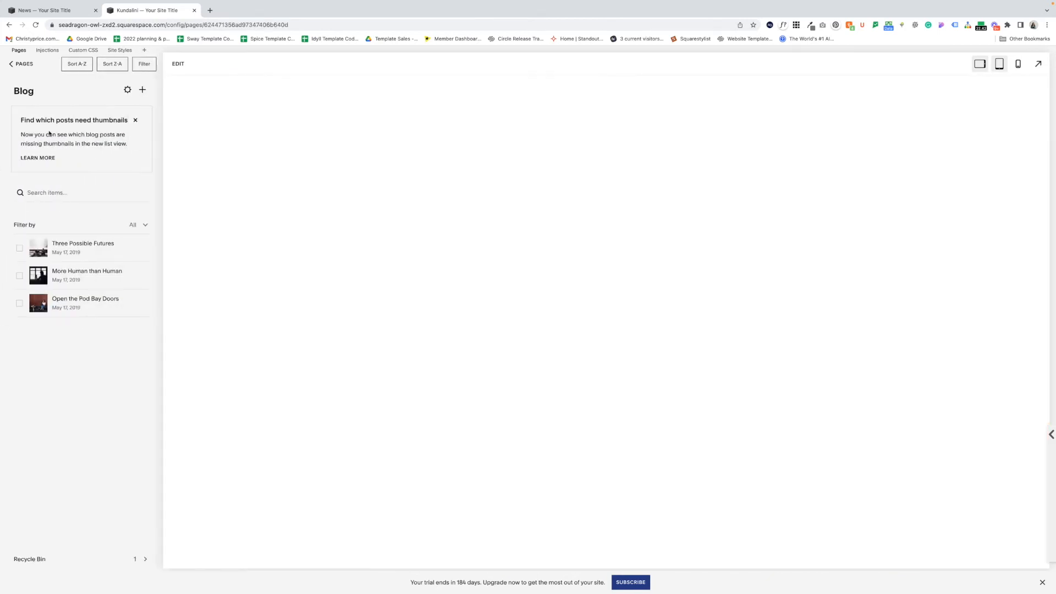
left_click(127, 89)
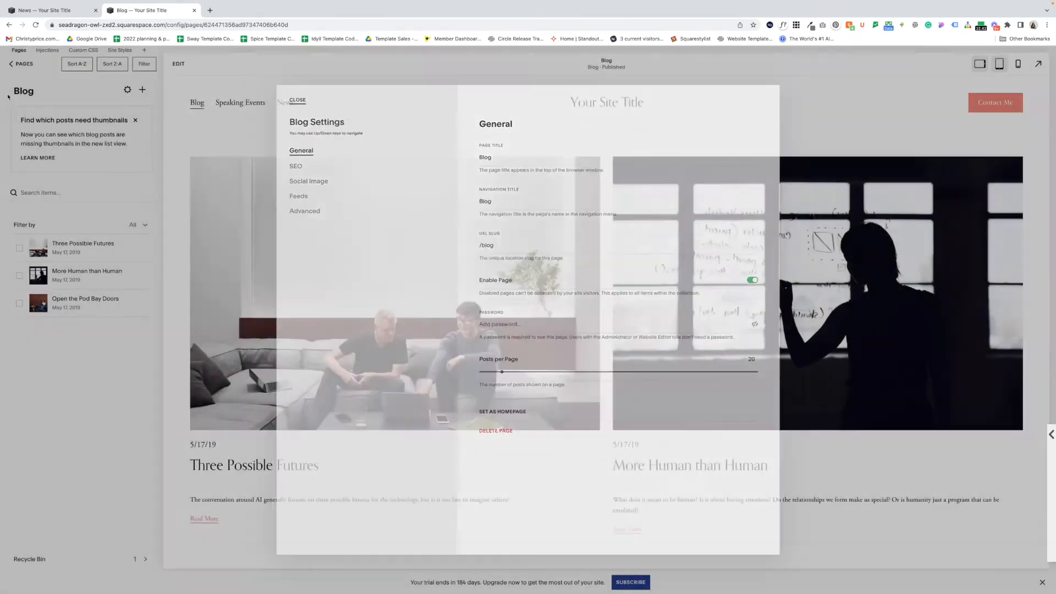
left_click(297, 100)
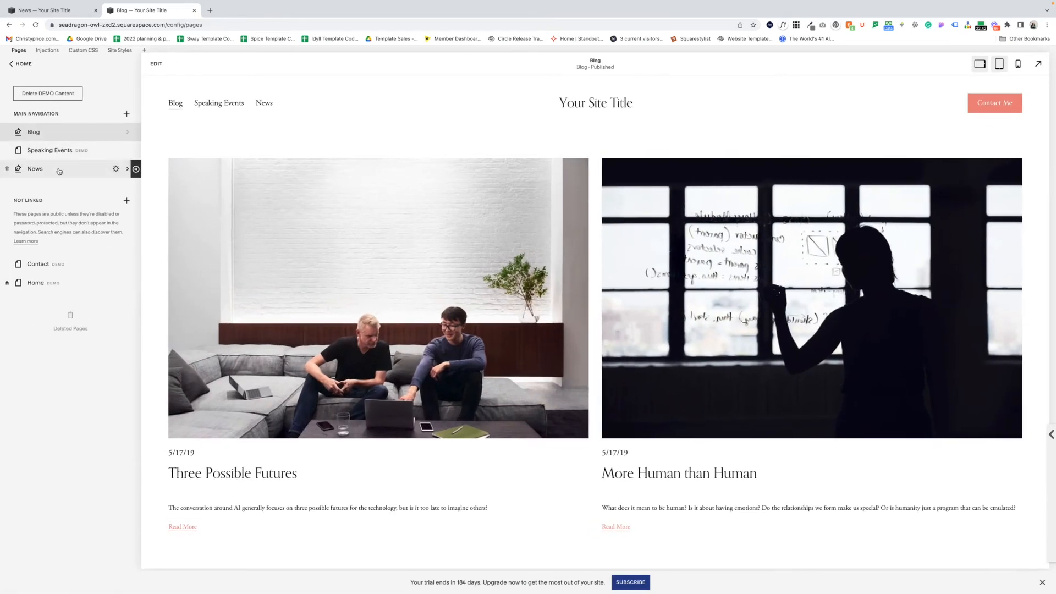
mouse_move(58, 169)
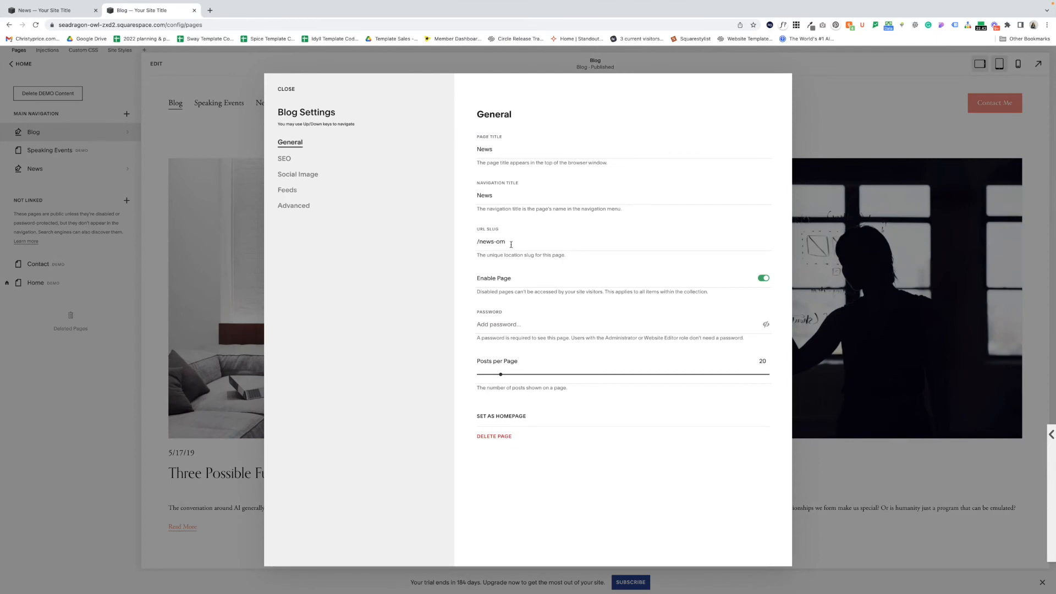
mouse_move(290, 78)
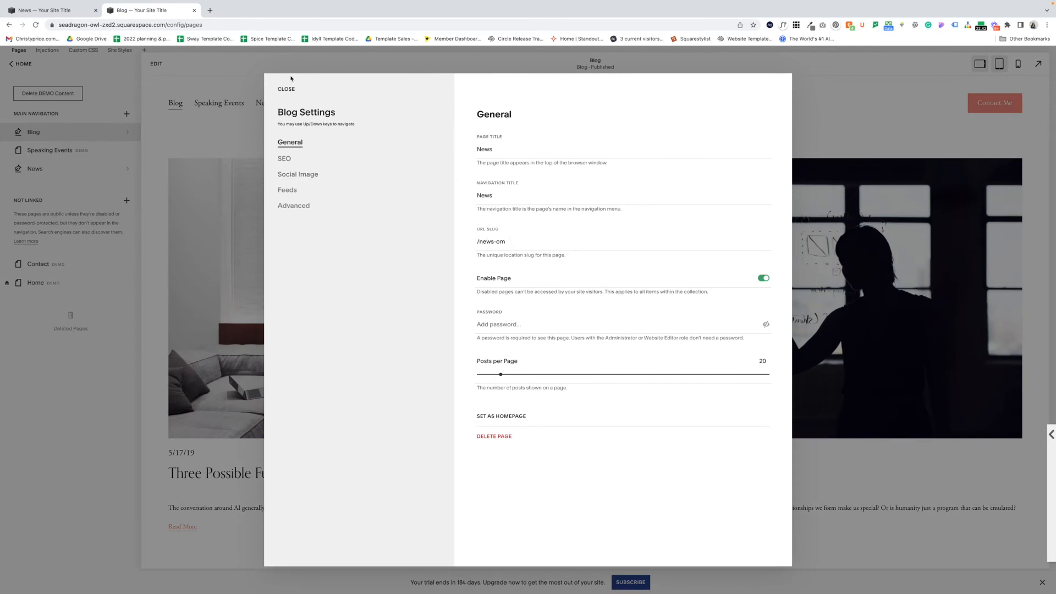
left_click(286, 88)
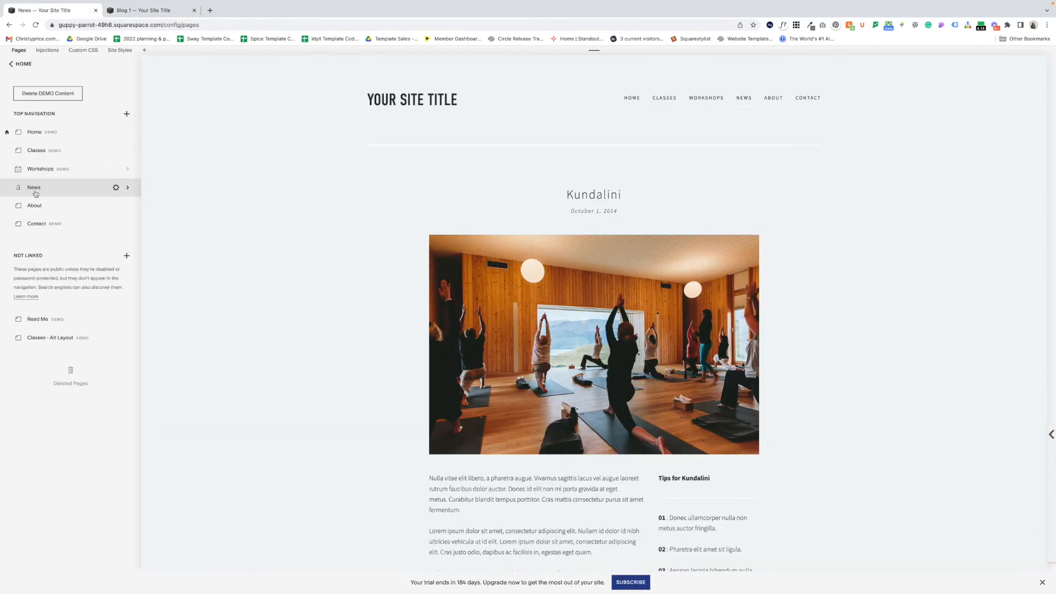
Step: Capture the yoga site's About page data with the extension and return to the coral site's Pages
left_click(34, 205)
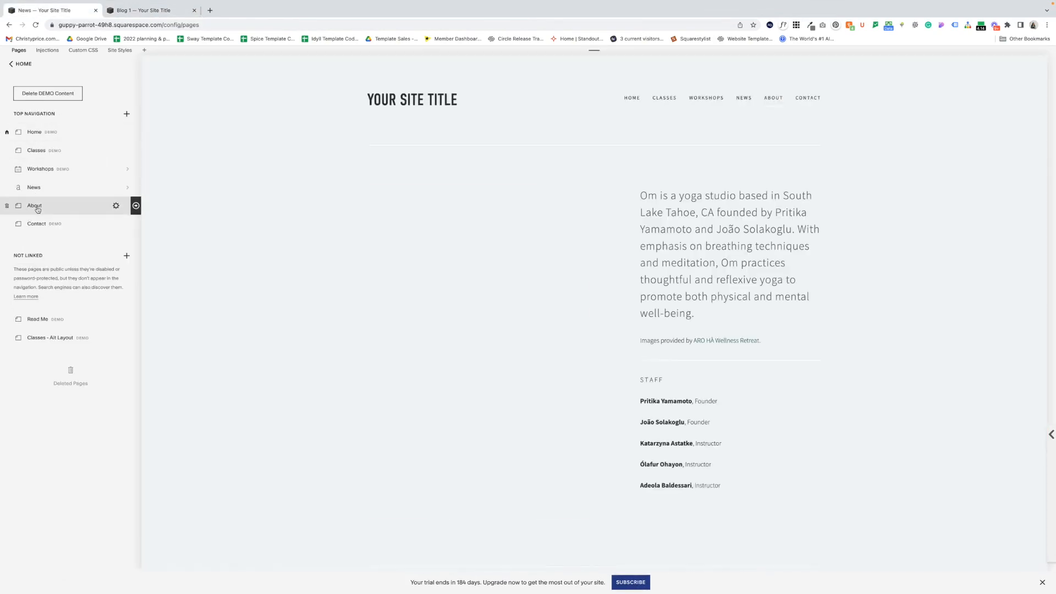
left_click(34, 205)
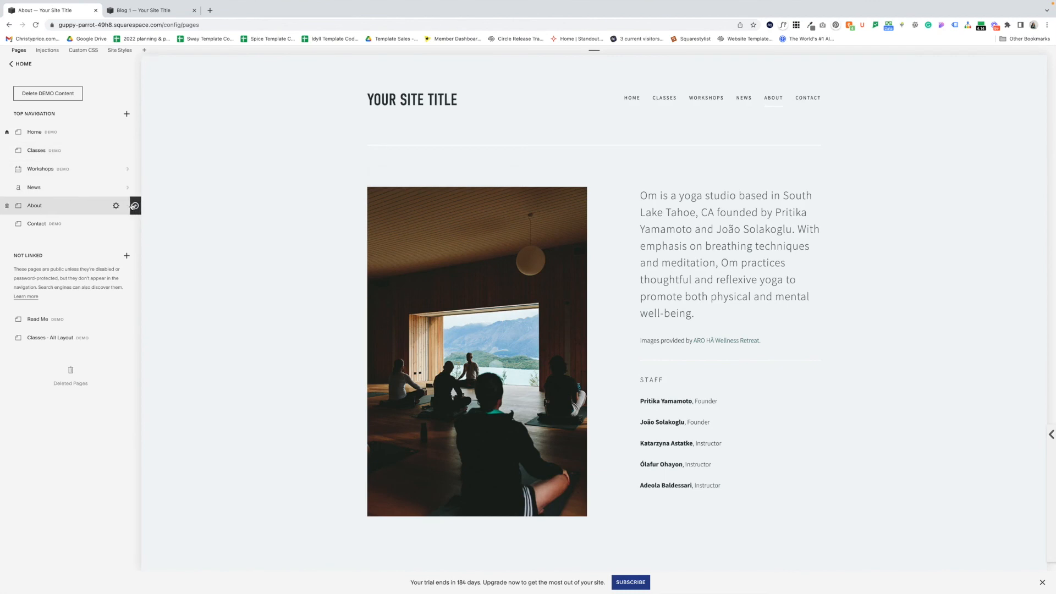
left_click(136, 206)
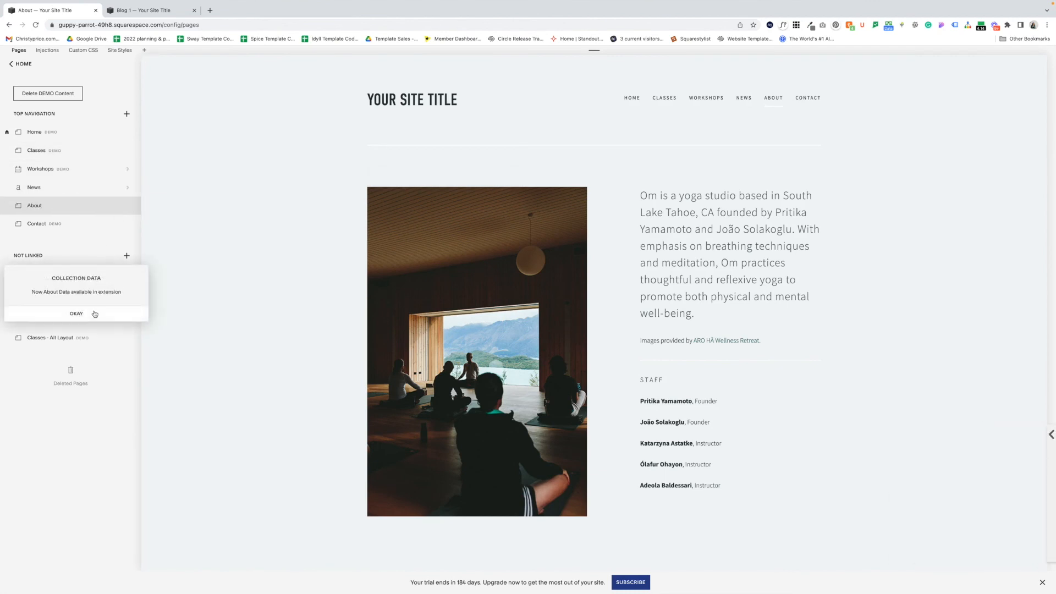
left_click(141, 10)
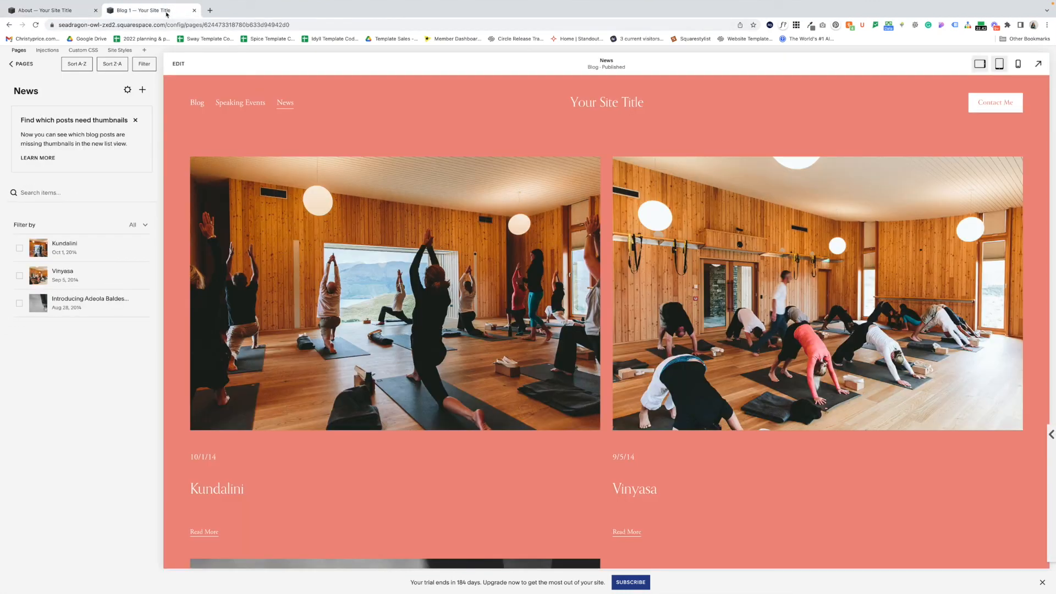
left_click(21, 64)
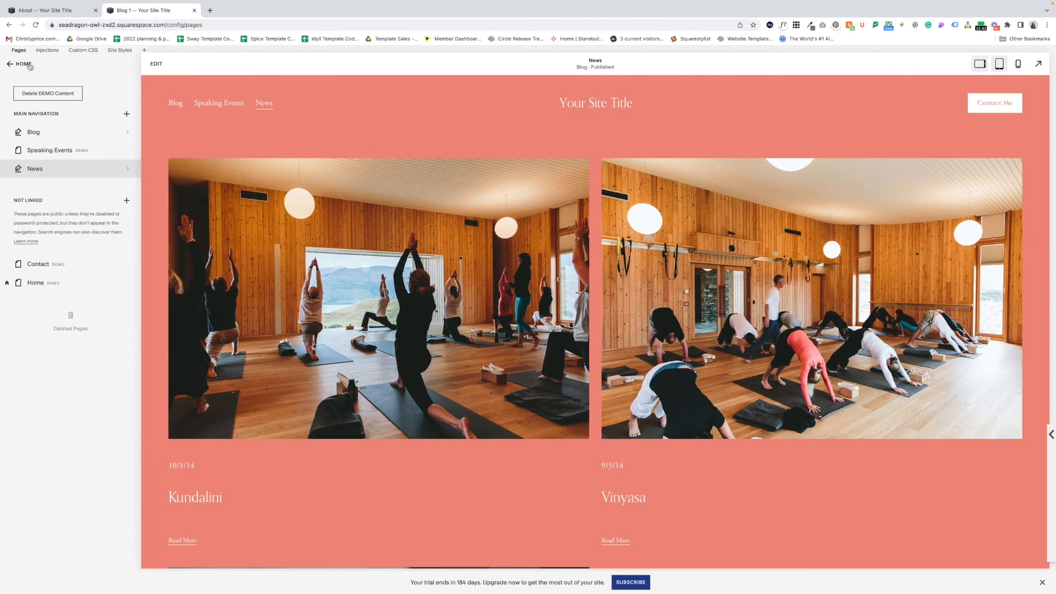
mouse_move(37, 157)
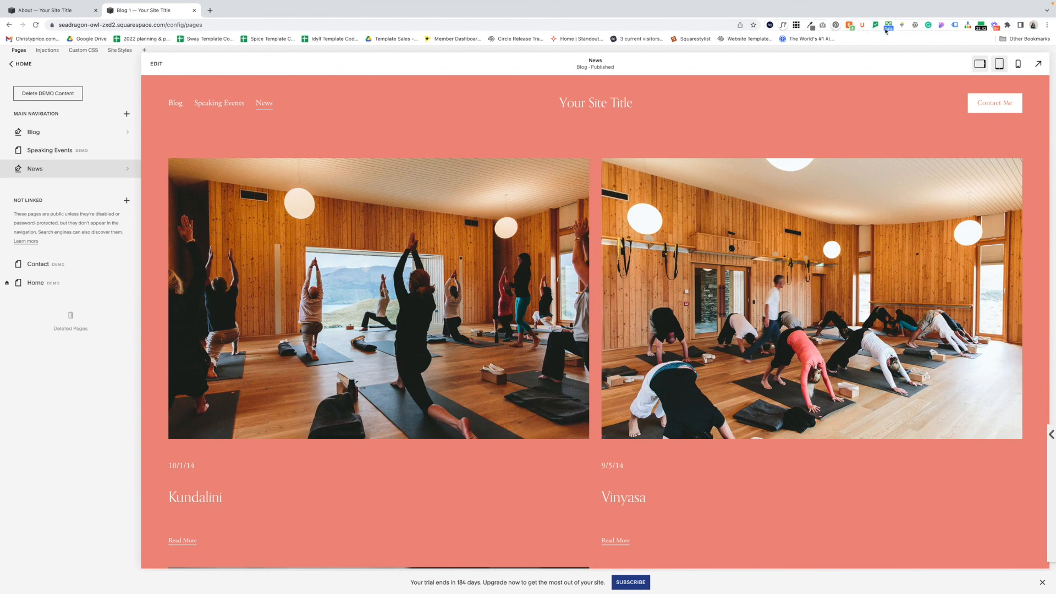
Step: Create the About page on the coral site from the copied data via Create From Data
left_click(889, 26)
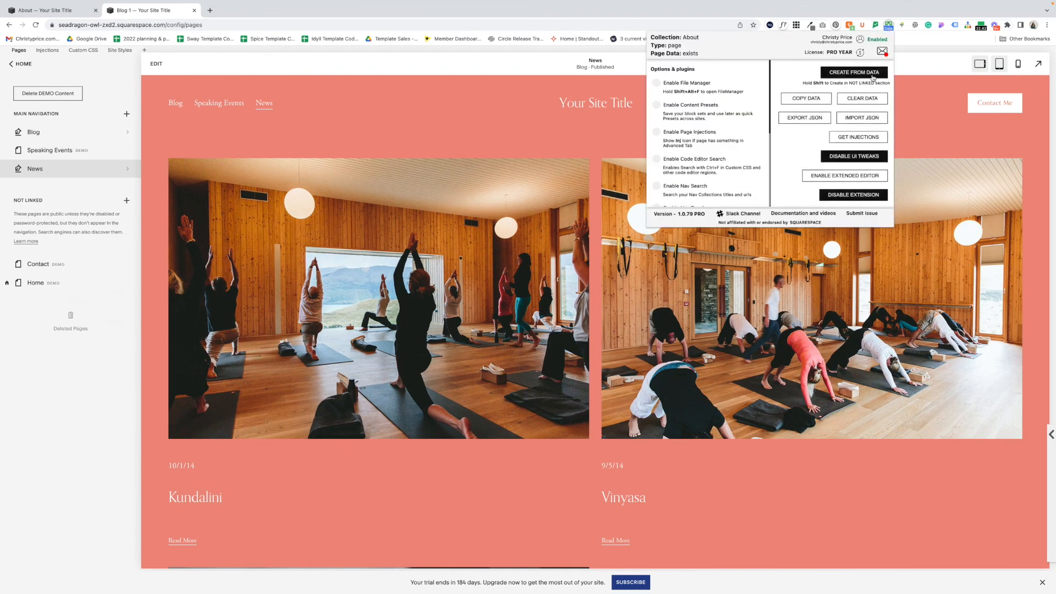
left_click(853, 73)
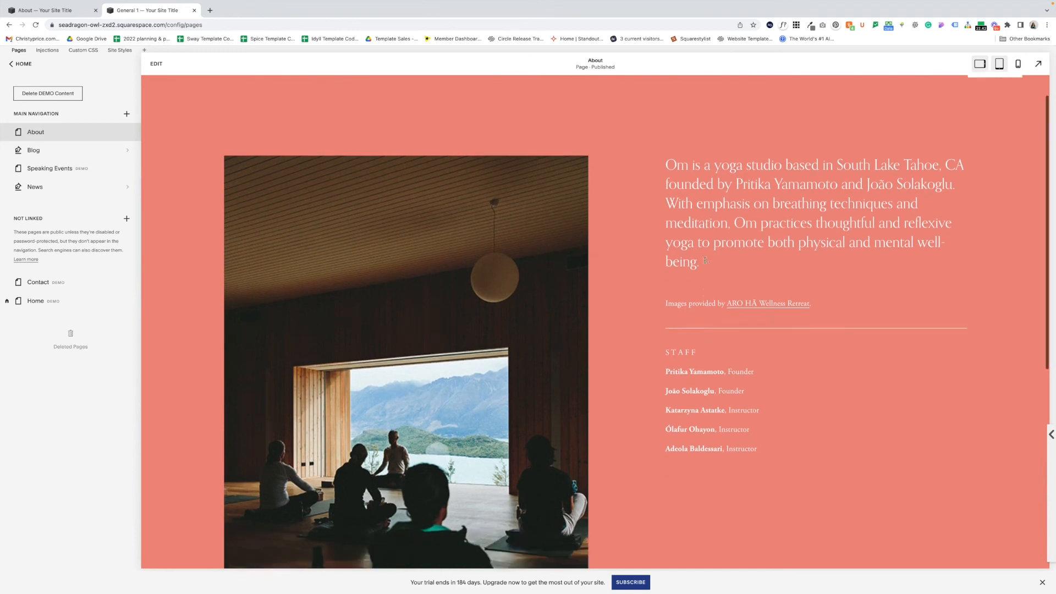
scroll("down", 3)
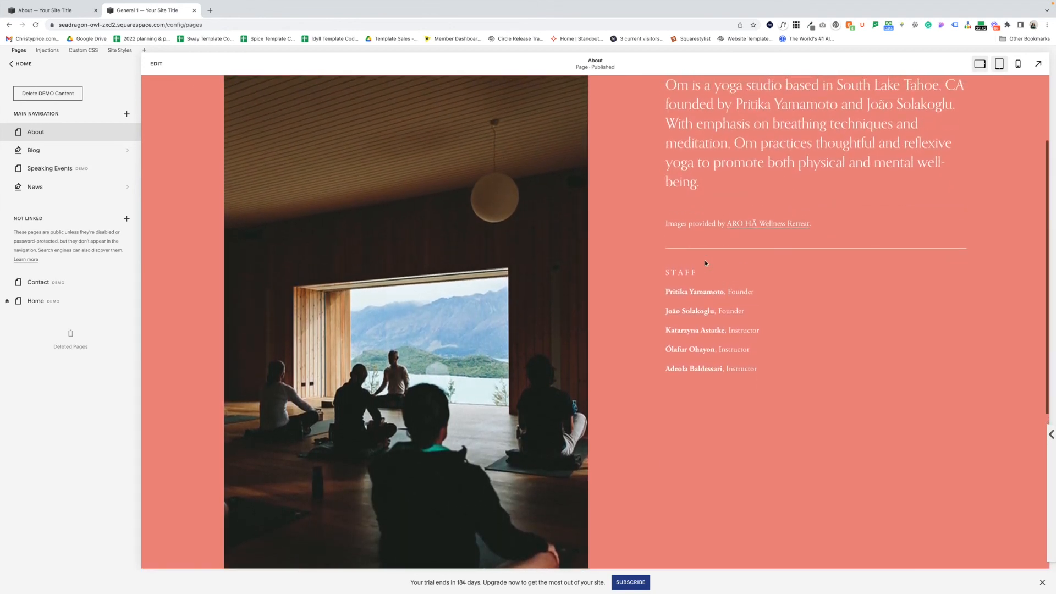